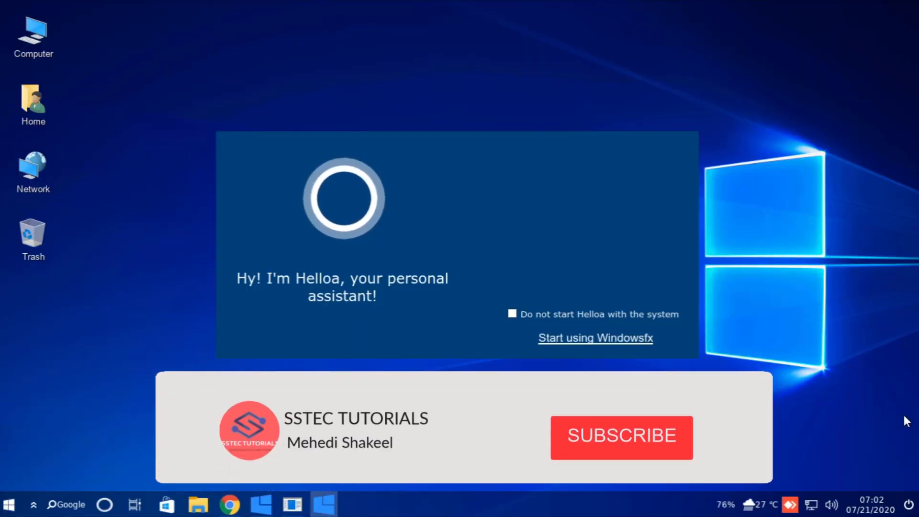
# Step: Dismiss the Windowsfx assistant welcome window before moving to the Kali Linux desktop
pyautogui.click(621, 437)
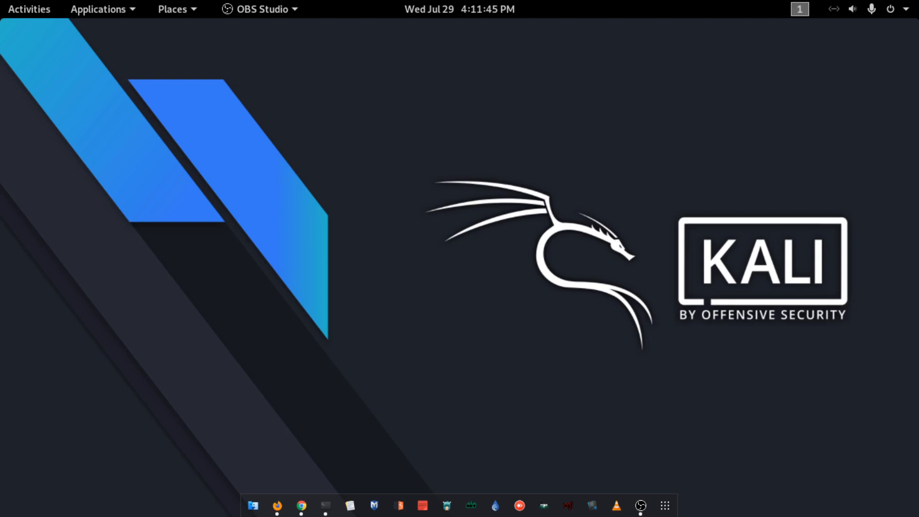
# Step: Launch Firefox and load the linuxfx.org home page
pyautogui.click(301, 506)
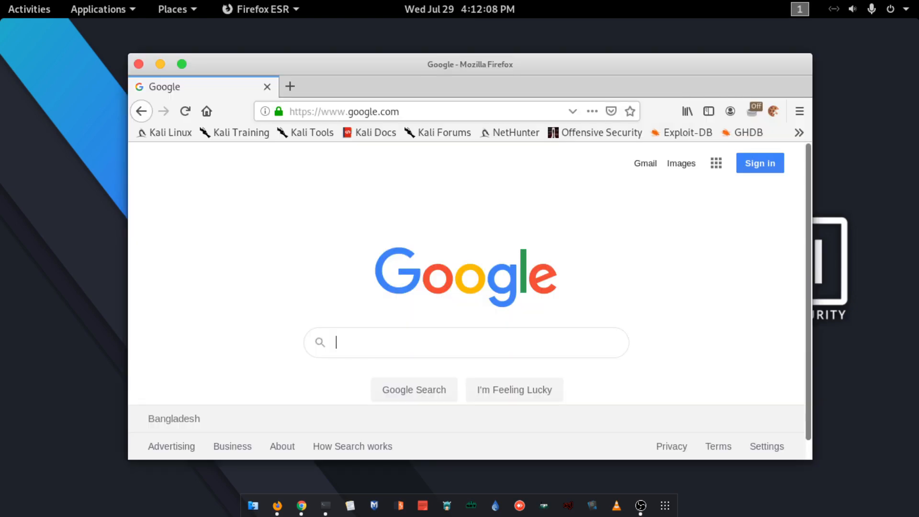
pyautogui.click(411, 111)
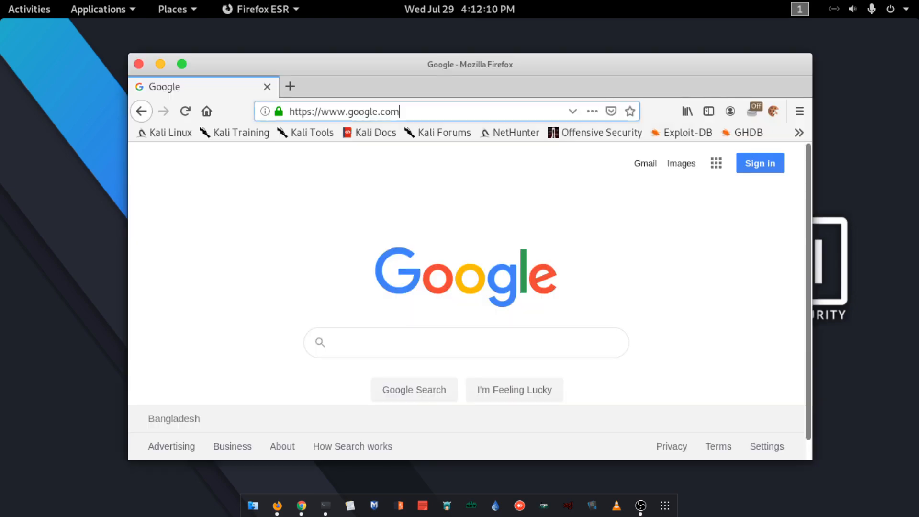
pyautogui.write('linuxfx.')
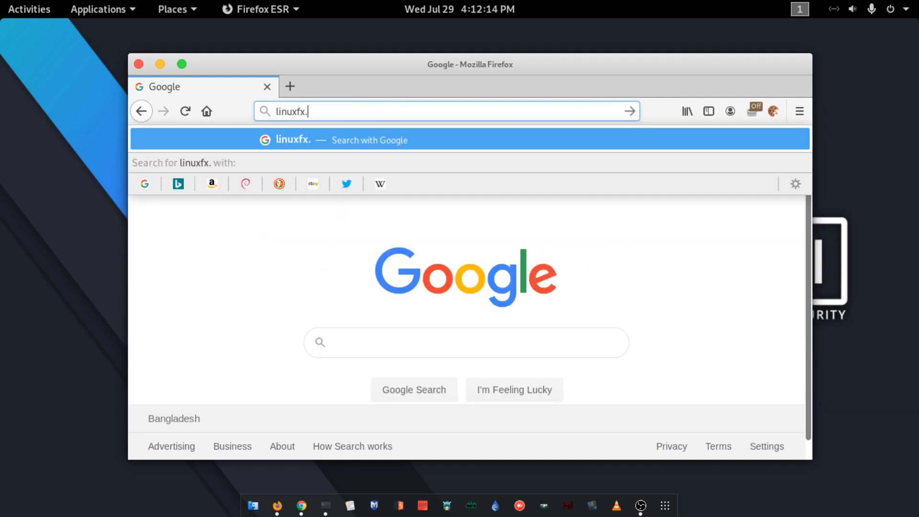
pyautogui.press('Return')
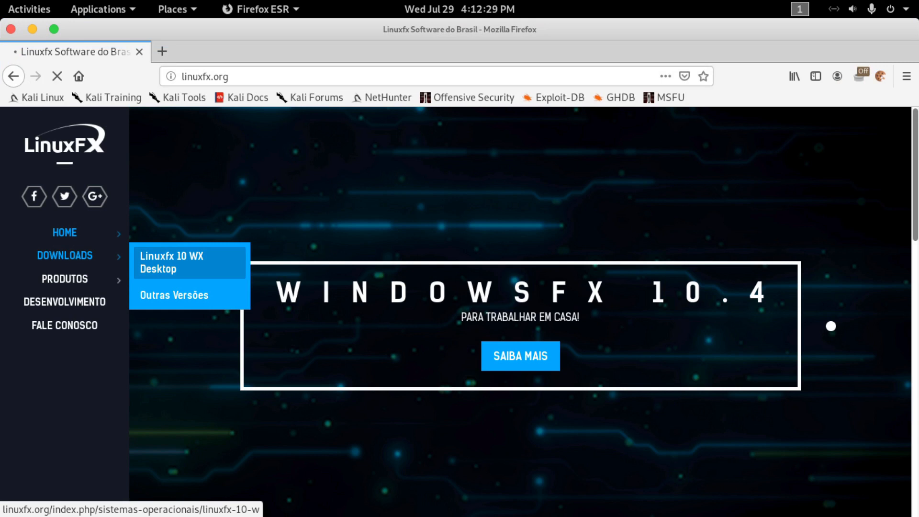
# Step: From the Linuxfx 10 WX Desktop page, download the 32 bits ARMHF Raspberry Pi edition via SourceForge
pyautogui.click(188, 263)
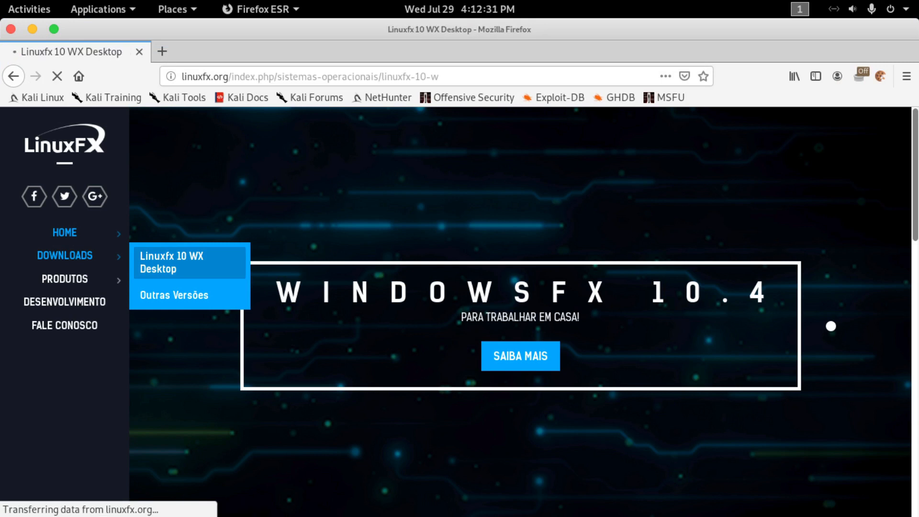
pyautogui.click(171, 263)
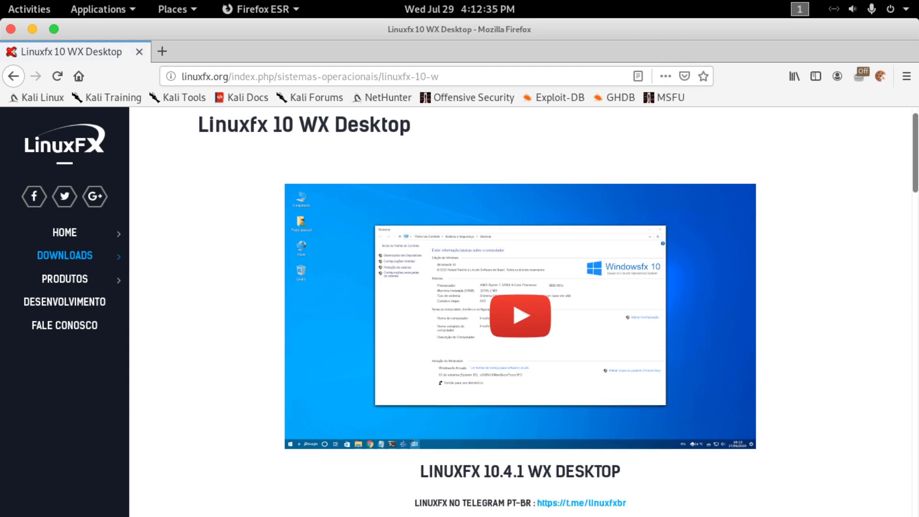
pyautogui.scroll(-3)
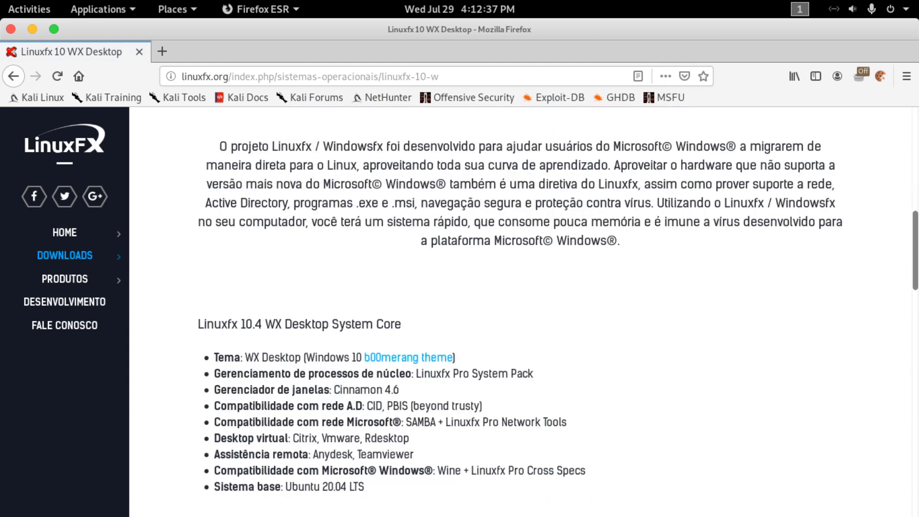
pyautogui.scroll(-3)
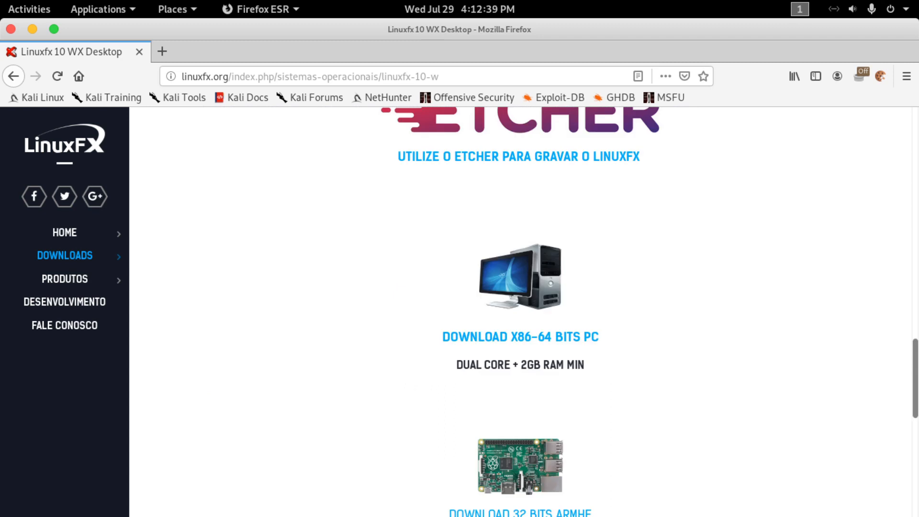
pyautogui.scroll(-3)
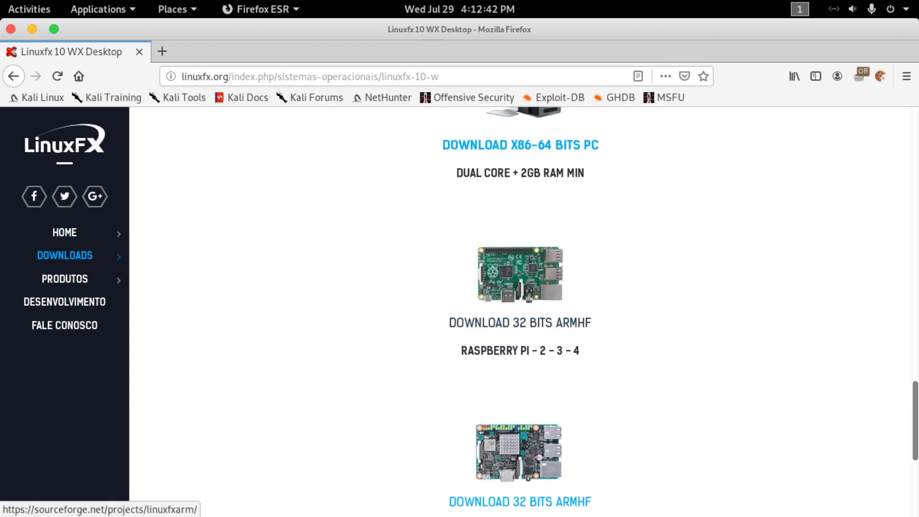
pyautogui.click(519, 323)
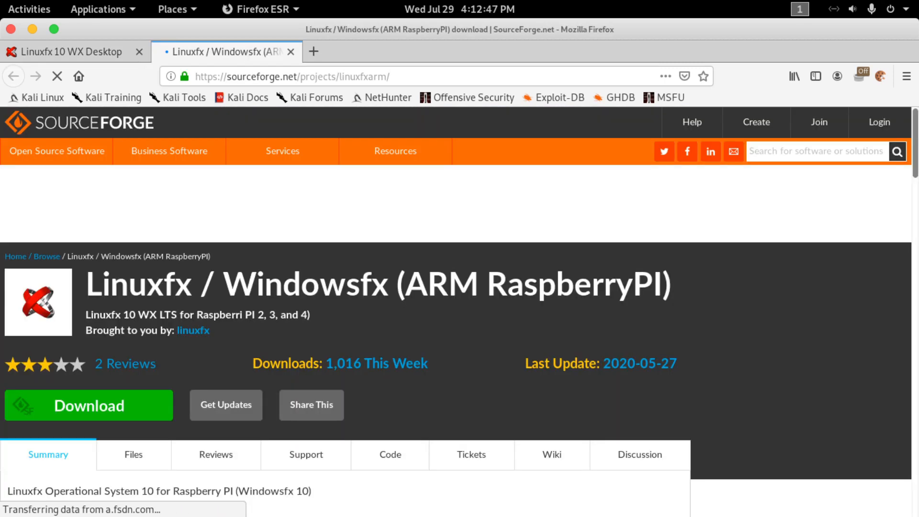
pyautogui.moveTo(88, 405)
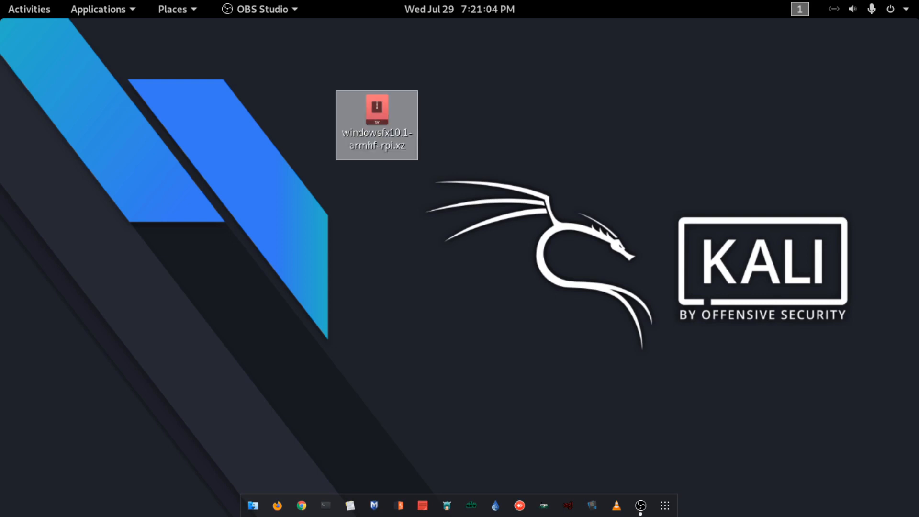
pyautogui.moveTo(665, 505)
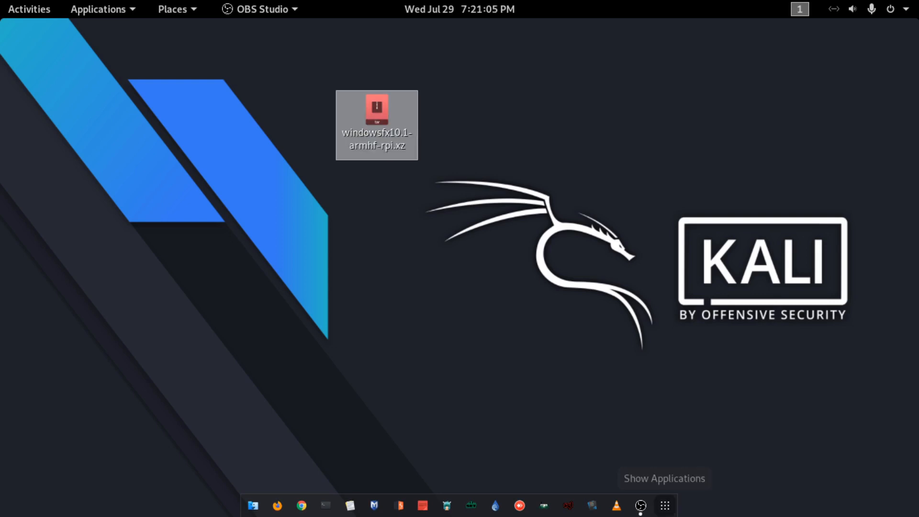
# Step: Launch balenaEtcher from the GNOME applications grid with the Windowsfx image loaded
pyautogui.click(664, 506)
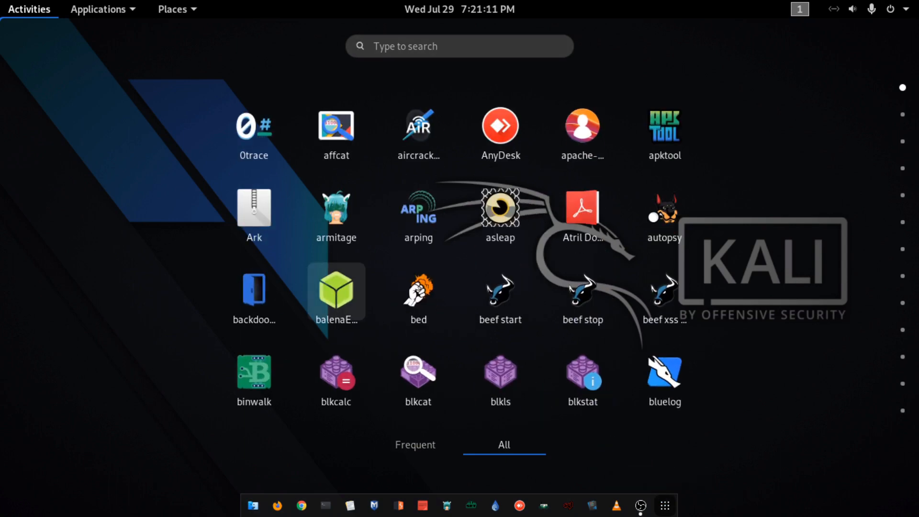
pyautogui.click(336, 291)
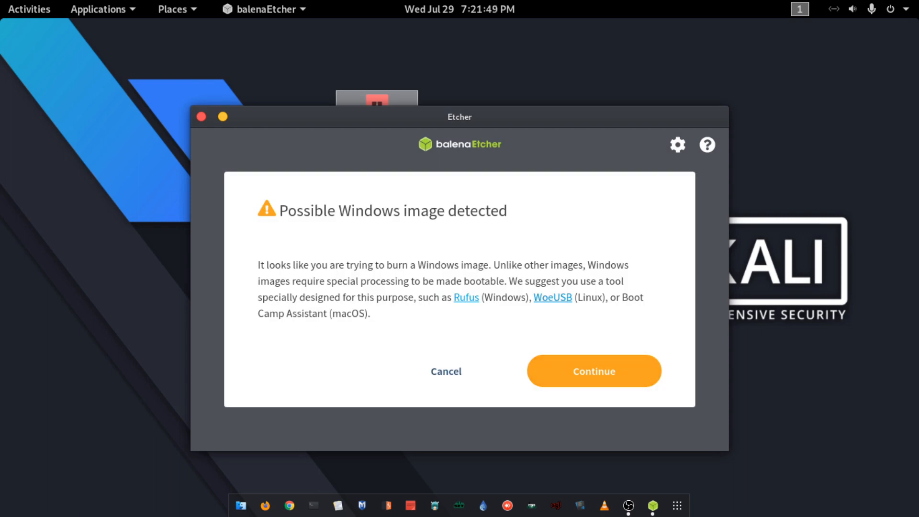
# Step: Accept the Windows image warning, flash the SD card, and close Etcher after Flash Complete
pyautogui.click(594, 372)
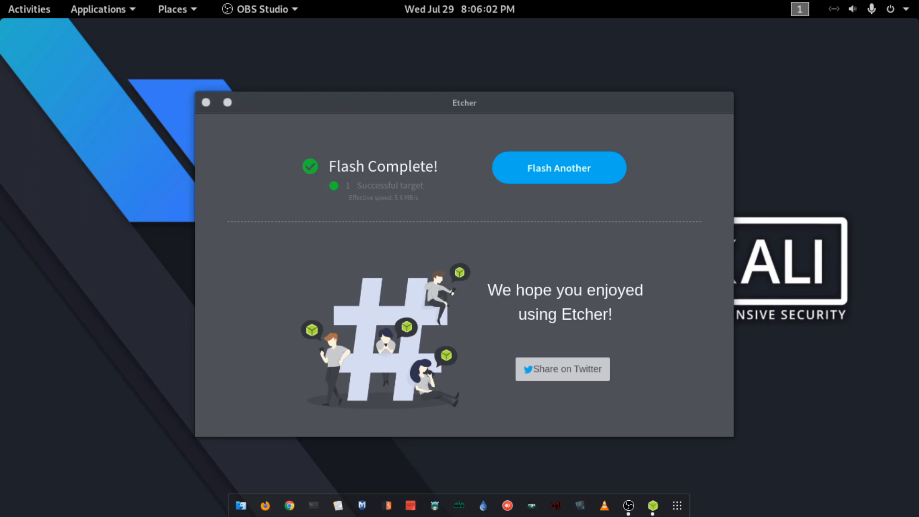
pyautogui.click(206, 102)
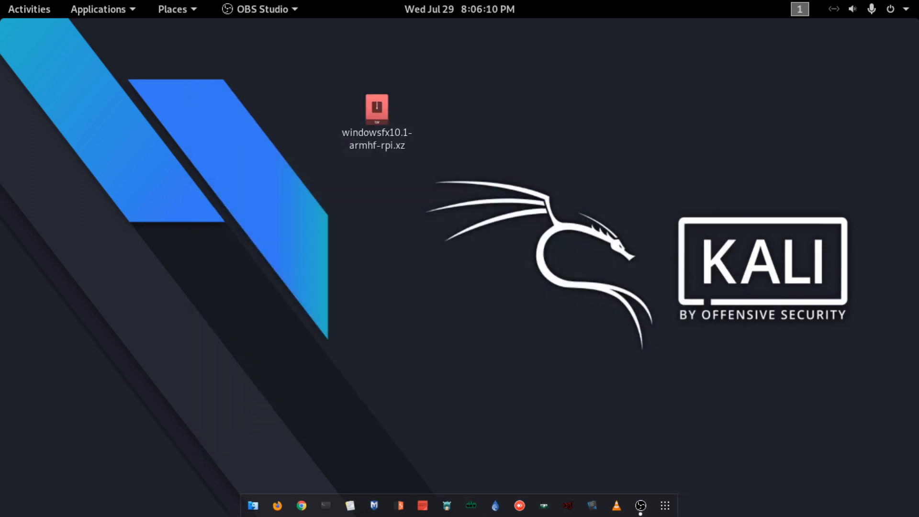